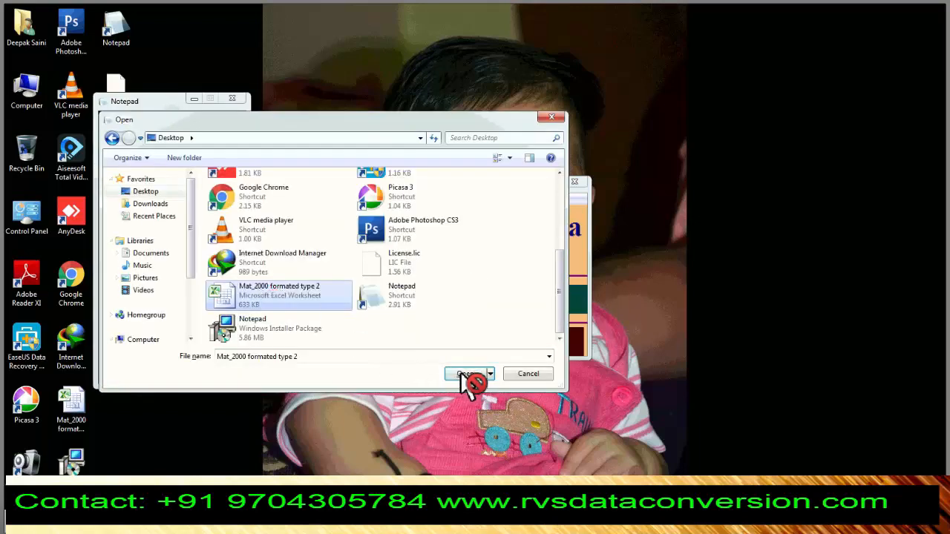
- Open the Mat_2000 formatted type 2 workbook, loading Sheet1's ID column into the autotyper
{"action": "left_click", "coordinate": [465, 373]}
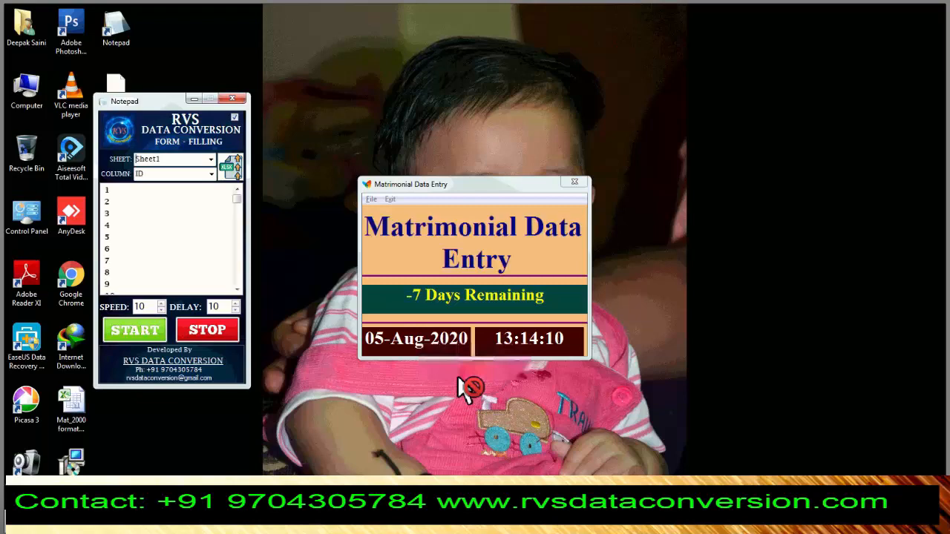
{"action": "mouse_move", "coordinate": [311, 141]}
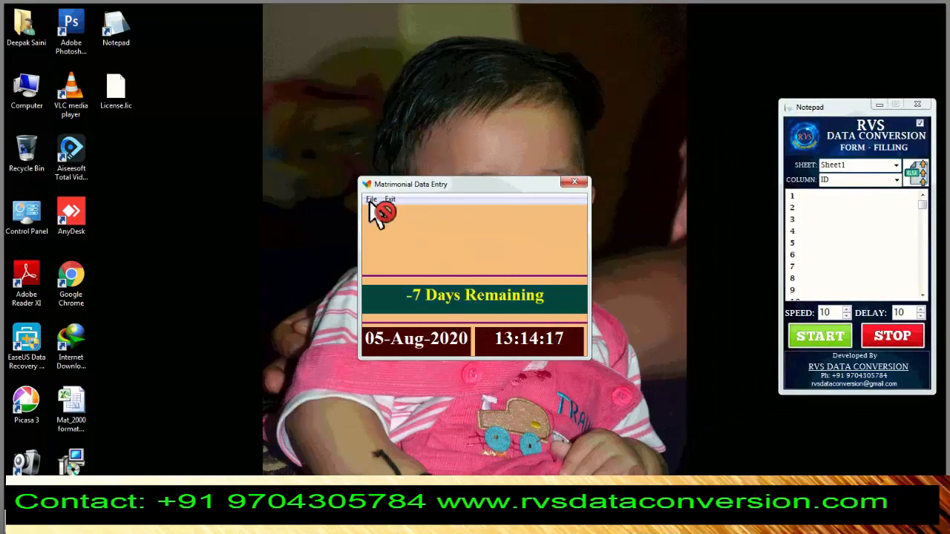
- Choose New Entry from the File menu for a blank New Registration form
{"action": "left_click", "coordinate": [371, 198]}
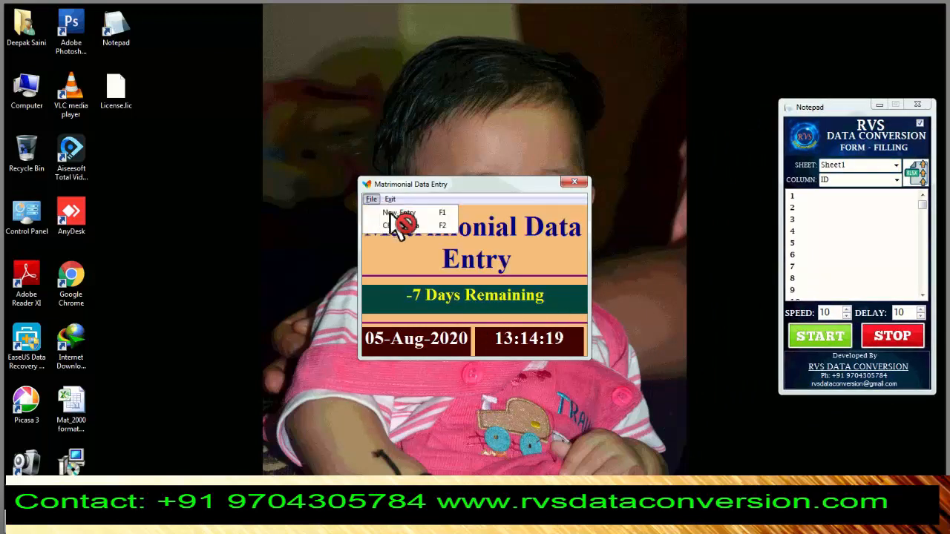
{"action": "left_click", "coordinate": [400, 213]}
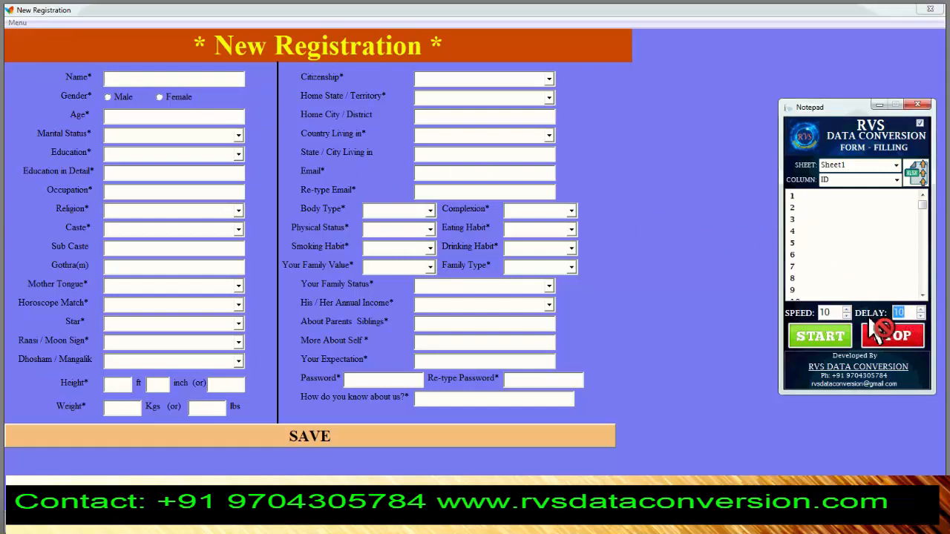
- Set delay to 3, select data row 1, and focus the registration form for filling
{"action": "left_click", "coordinate": [919, 315]}
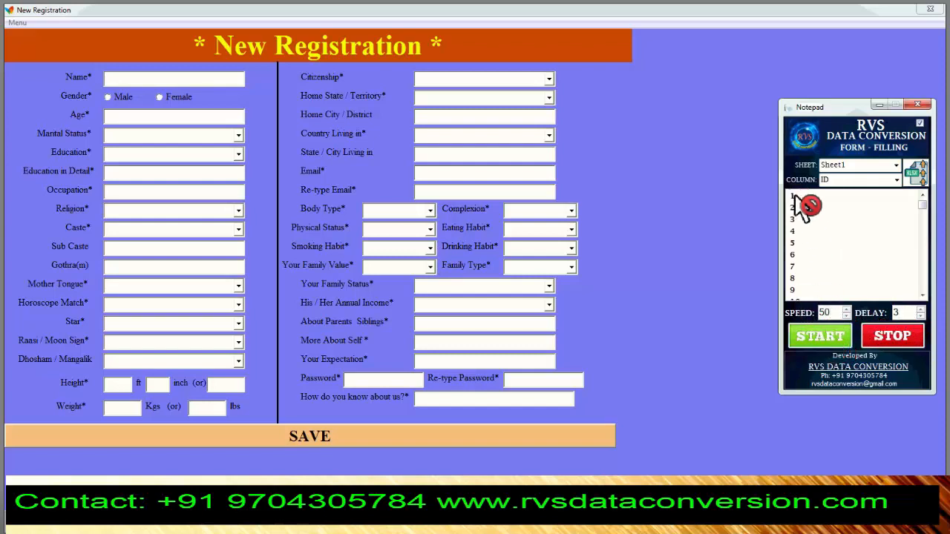
{"action": "left_click", "coordinate": [808, 196]}
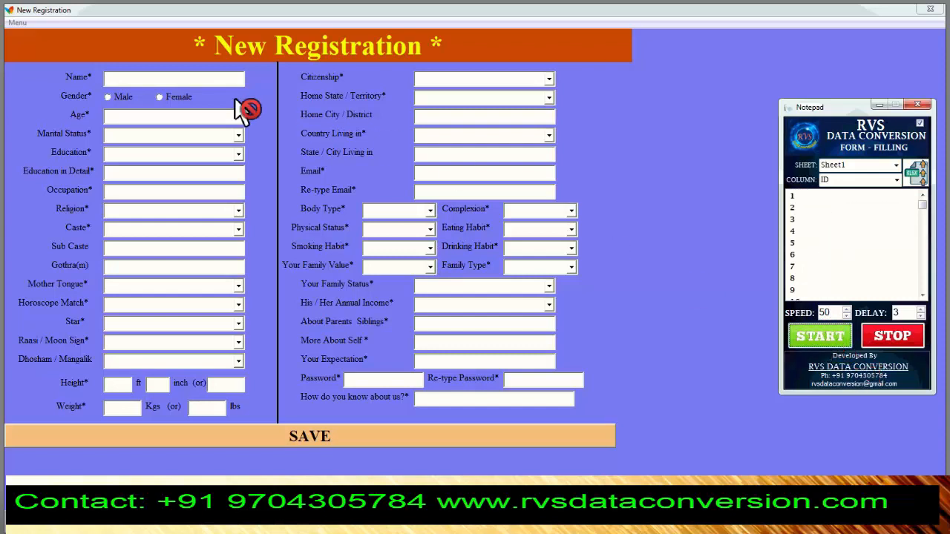
{"action": "left_click", "coordinate": [819, 335]}
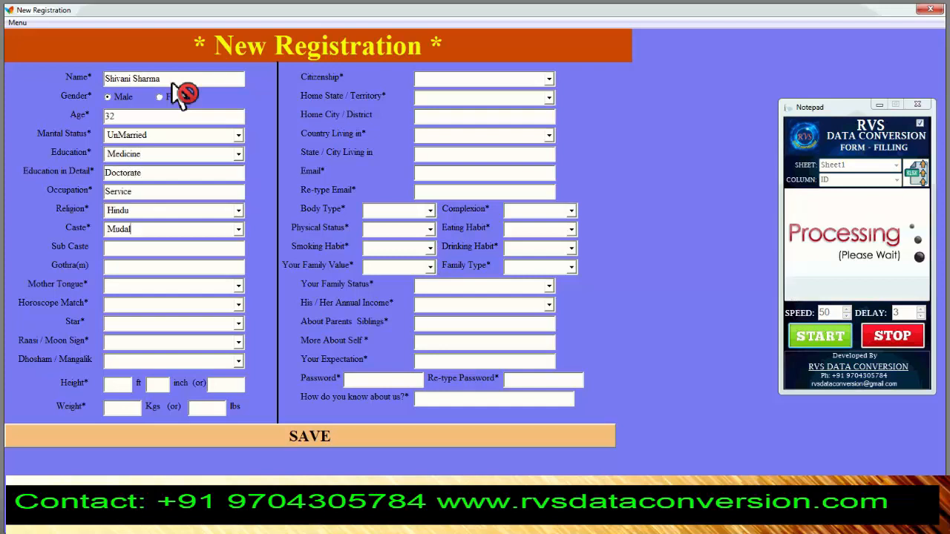
{"action": "type", "text": "Anuradha / Anusham / Anizham"}
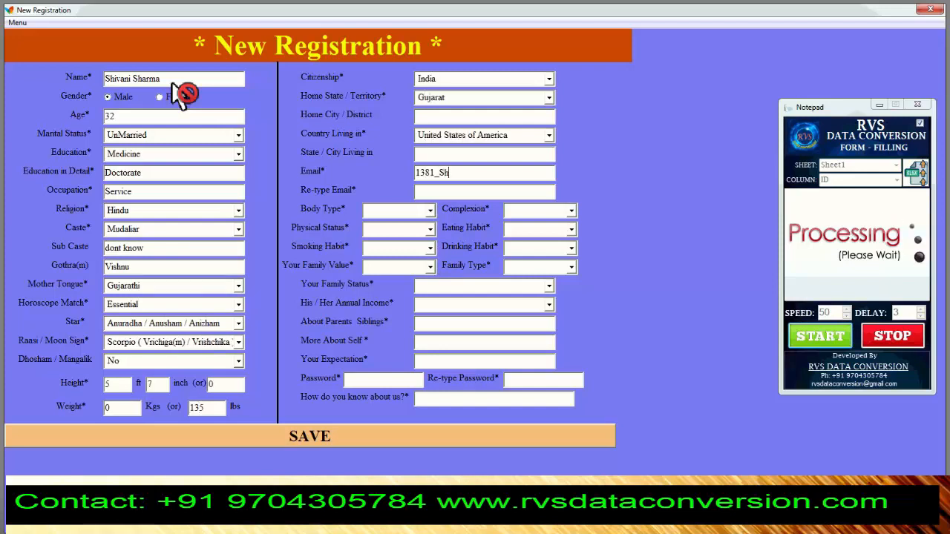
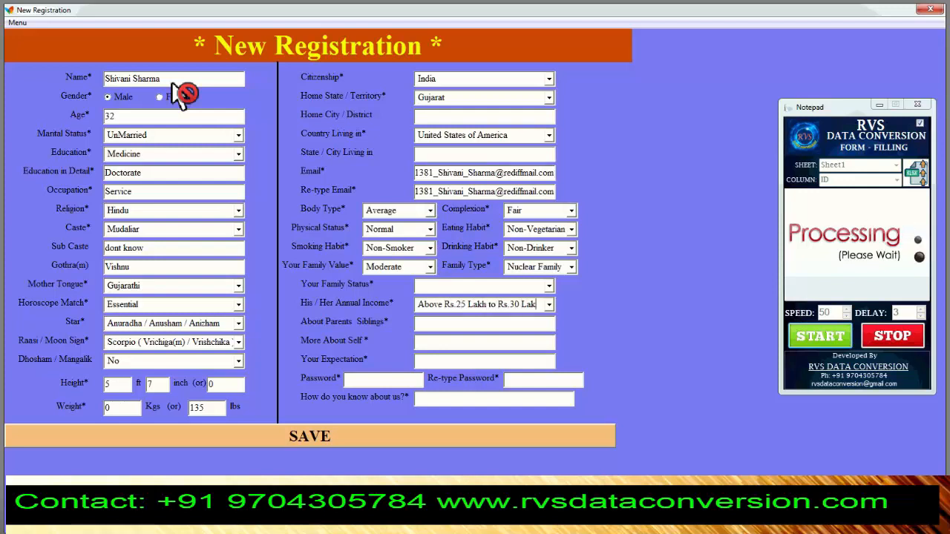
- Autotype the family description, 'I am soft, polit...' self-description, and begin 'We are...' expectation
{"action": "type", "text": "A lovable nuclear family"}
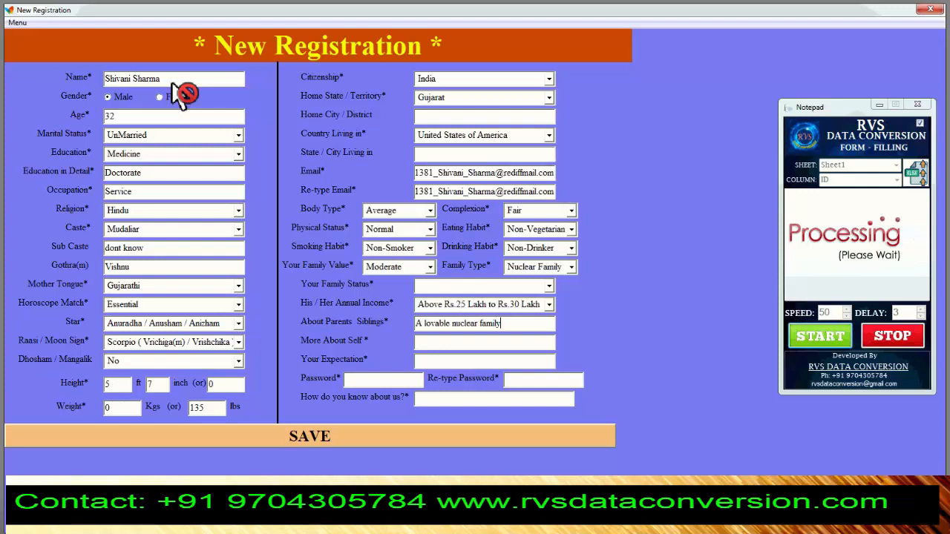
{"action": "type", "text": "nuclear family, father business, mother"}
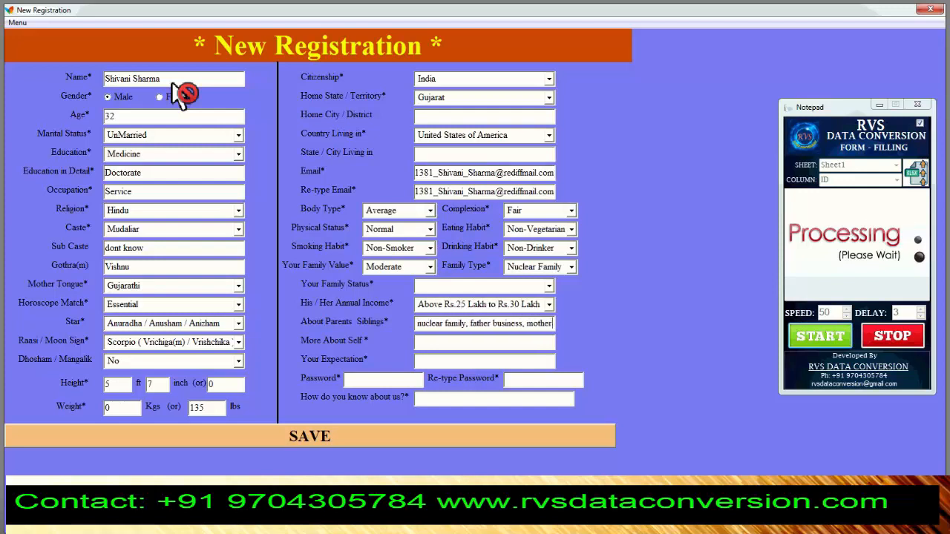
{"action": "type", "text": "business, mother house wife, sister married"}
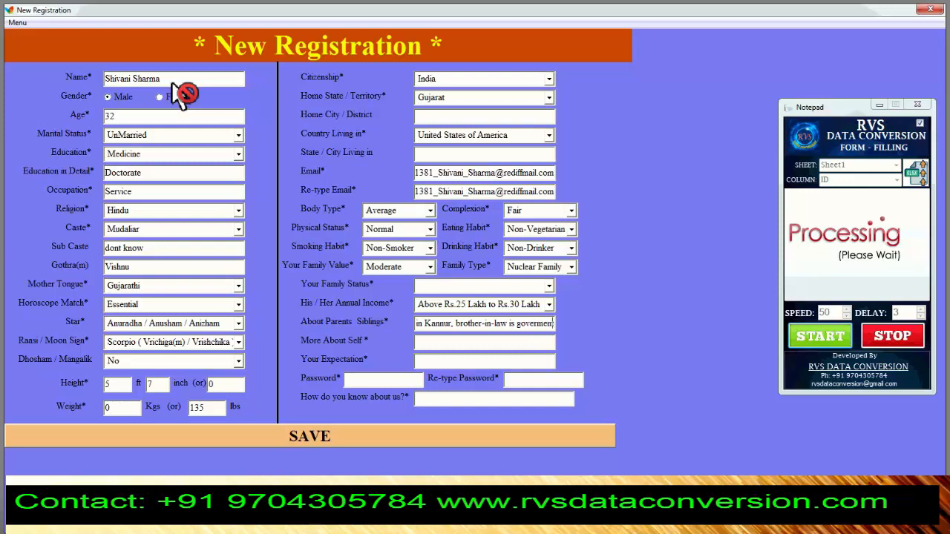
{"action": "type", "text": "I am soft, polit"}
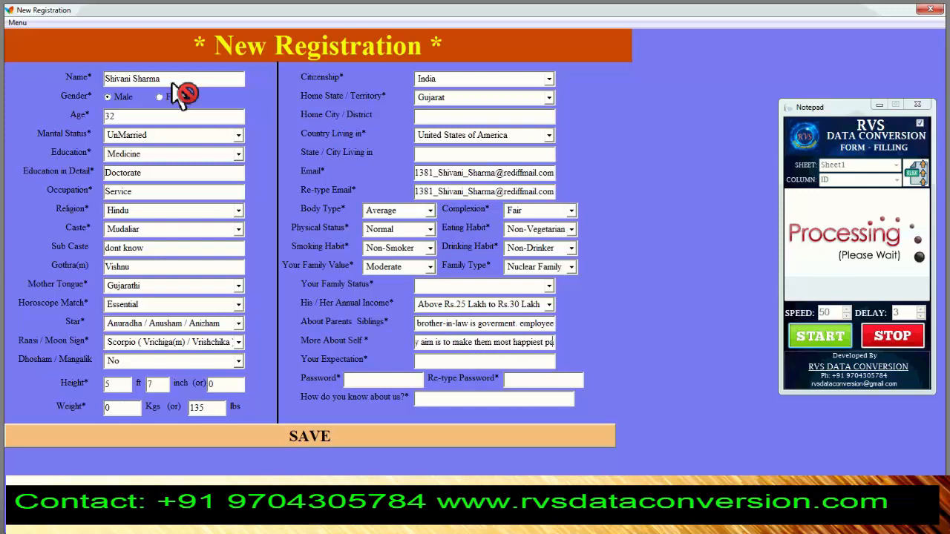
{"action": "type", "text": "We are"}
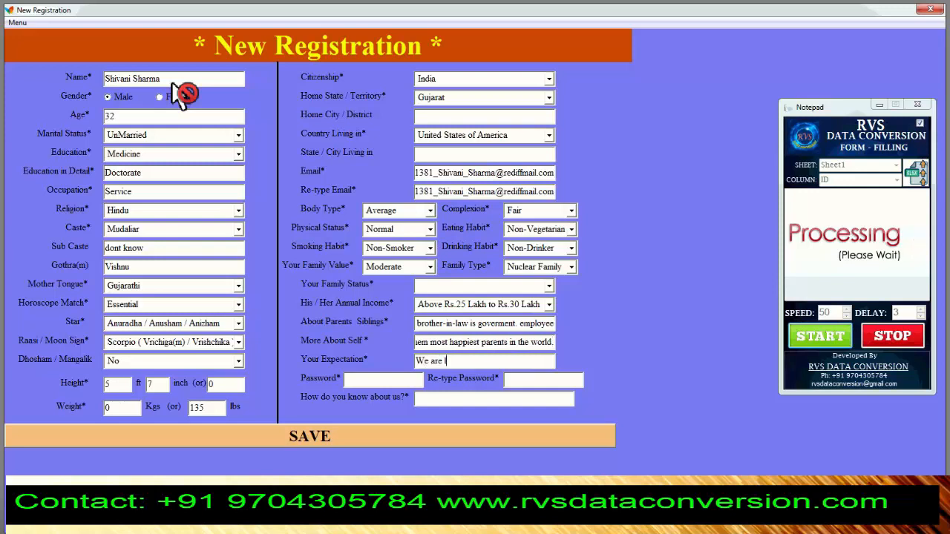